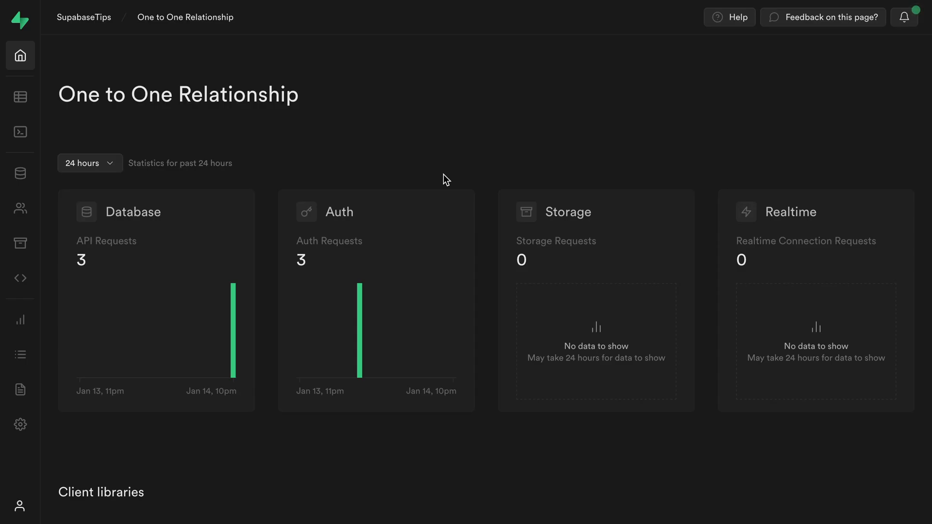
pyautogui.moveTo(20, 132)
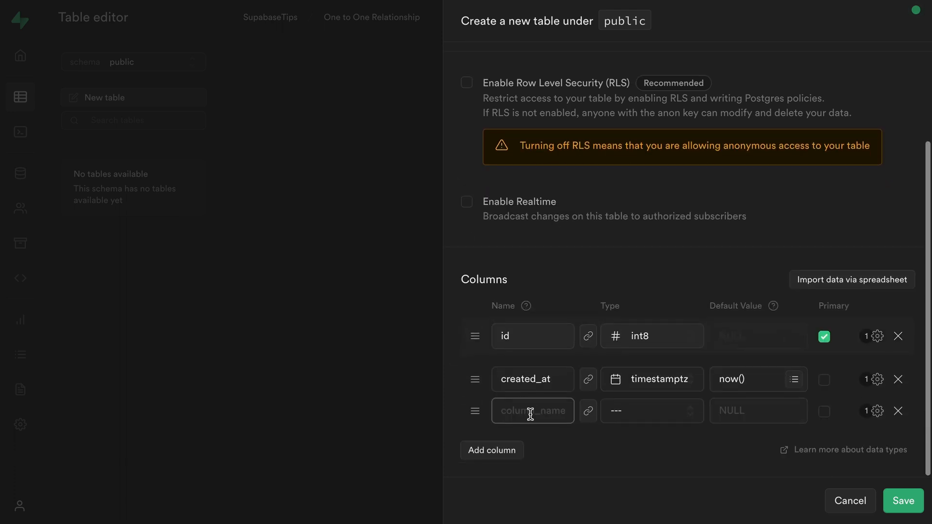
# Open a blank new-table form in the public schema to enter its details
pyautogui.click(492, 450)
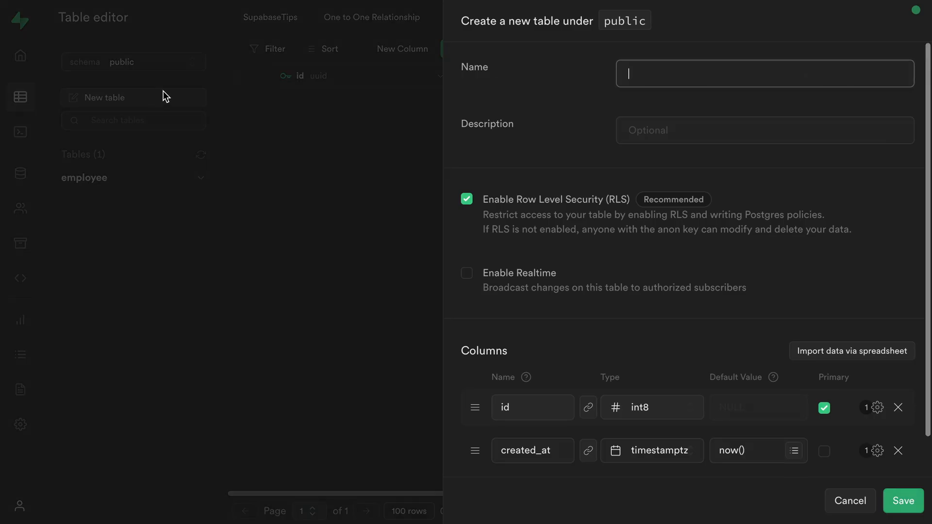
# Name the pay table and link its employee_id to the employee table's id
pyautogui.click(466, 198)
pyautogui.write('employee_')
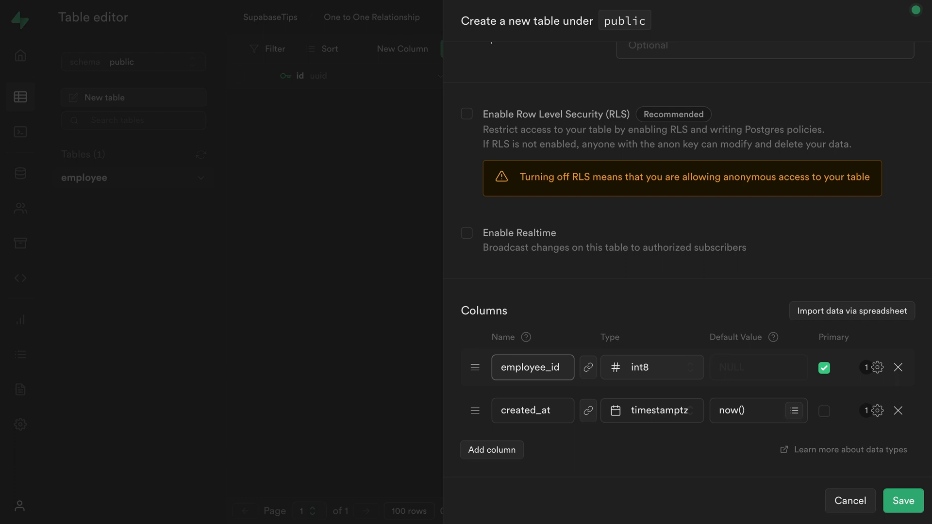
pyautogui.click(588, 367)
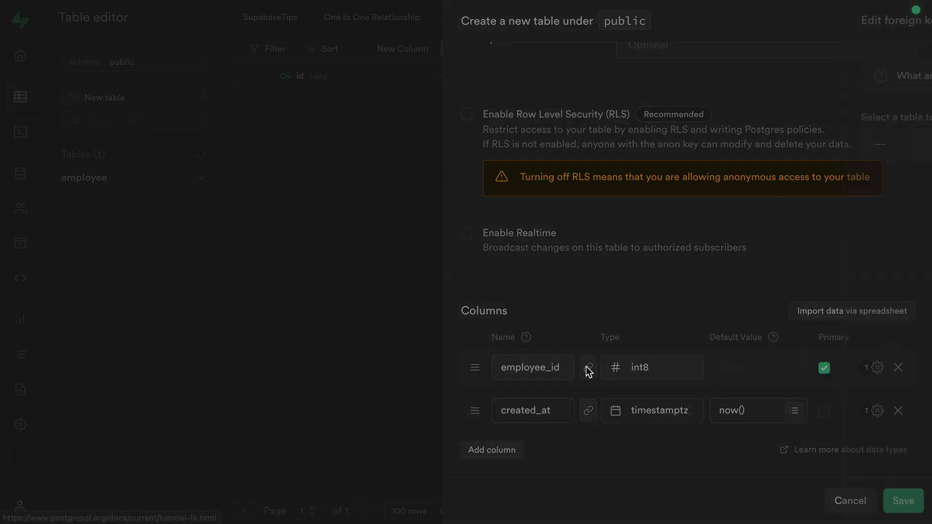
pyautogui.click(588, 367)
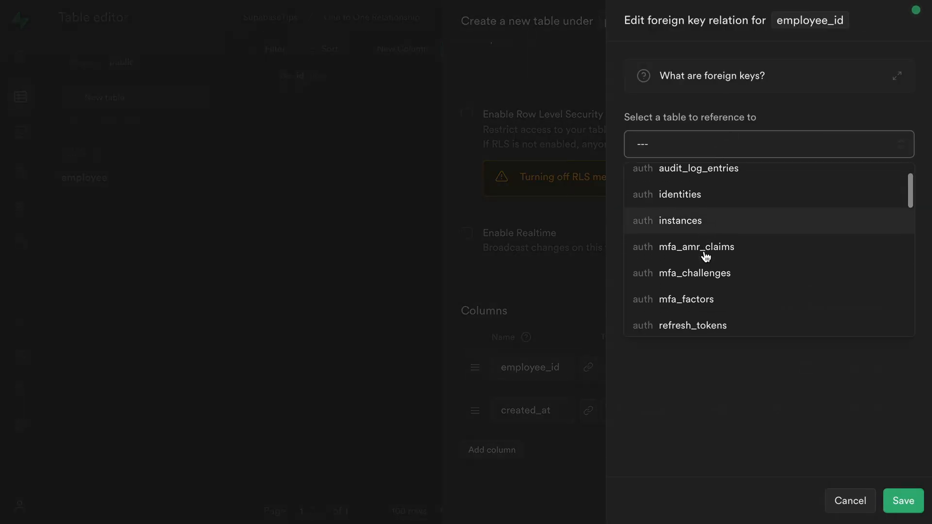
pyautogui.scroll(-3)
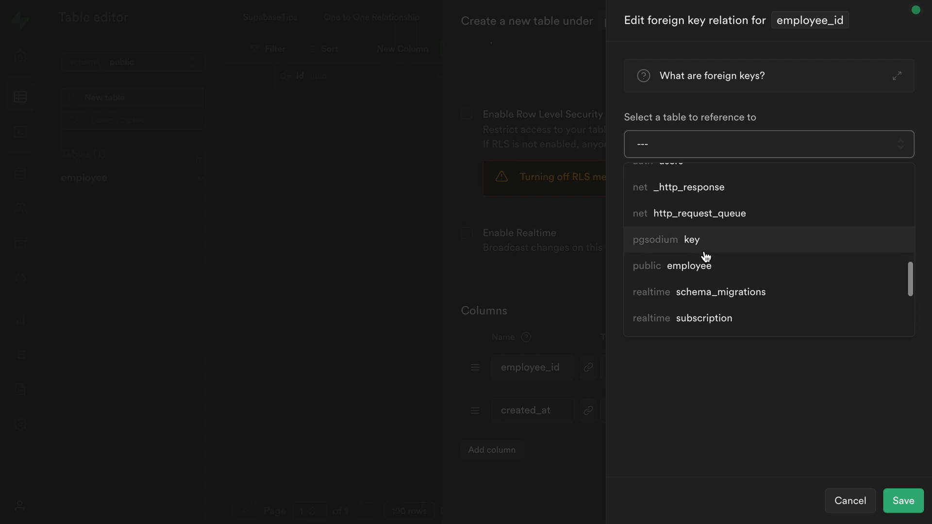
pyautogui.click(689, 265)
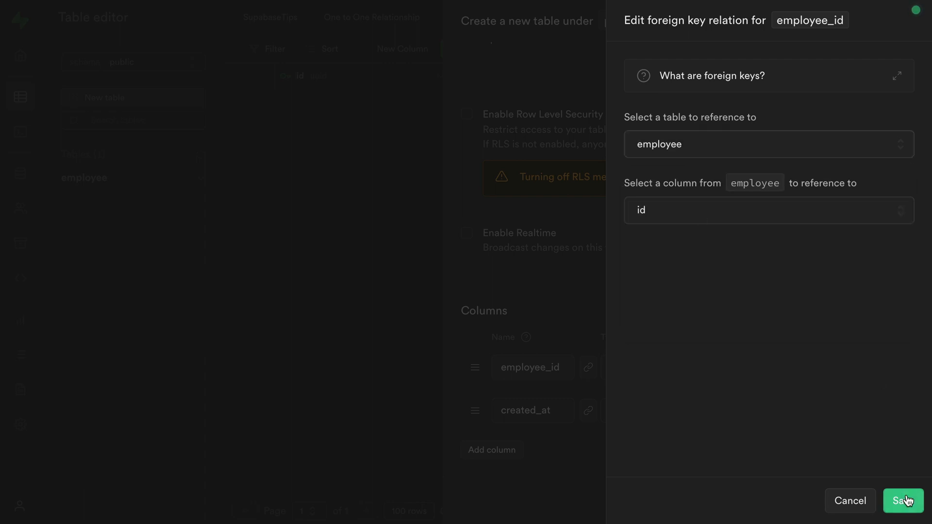
pyautogui.click(903, 500)
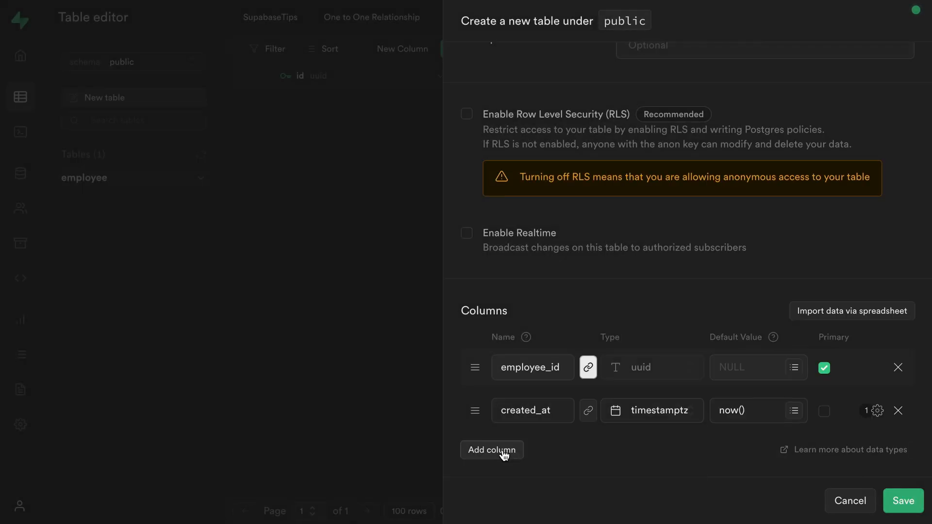
# Add a numeric pay_amount column, save pay, save an employee row, and open pay
pyautogui.click(903, 501)
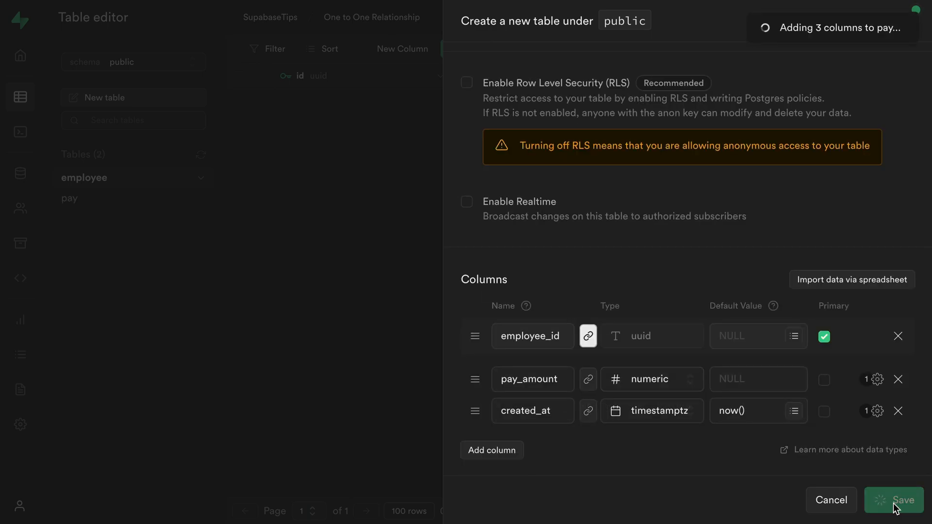
pyautogui.click(894, 500)
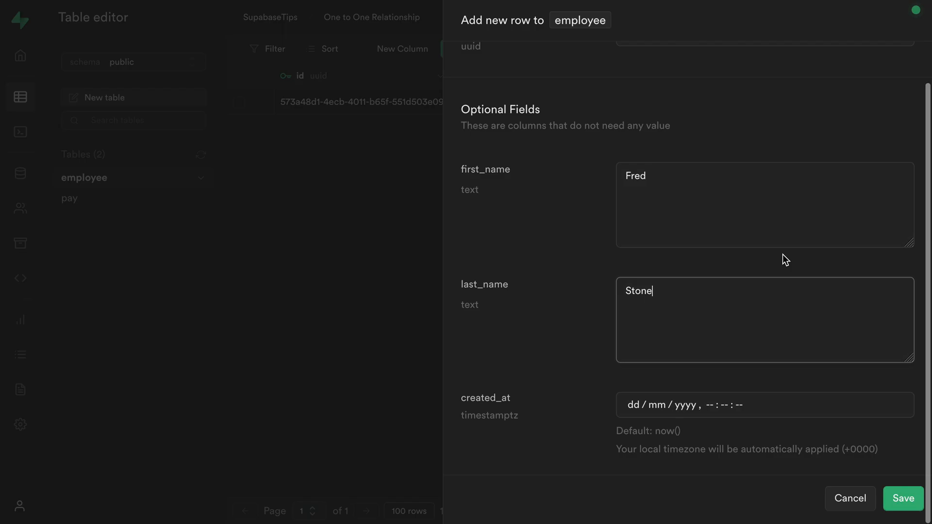
pyautogui.click(903, 498)
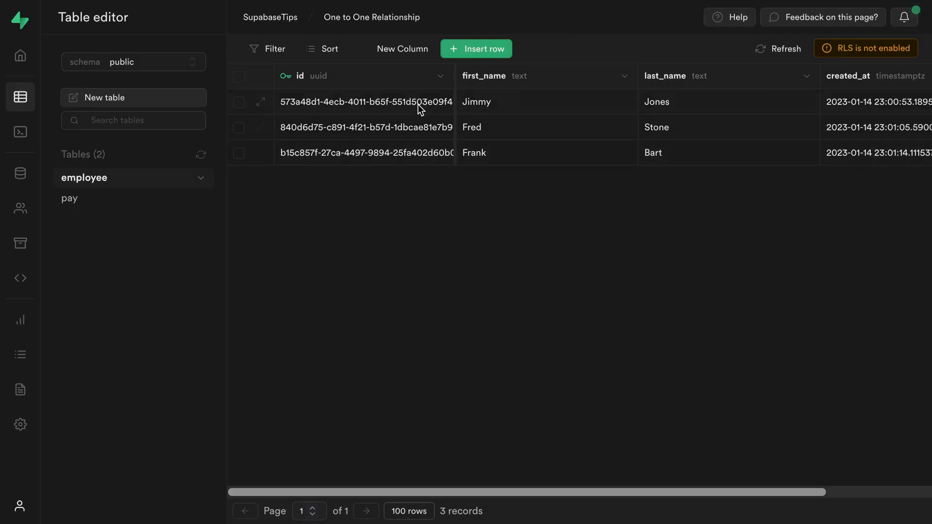
pyautogui.click(70, 198)
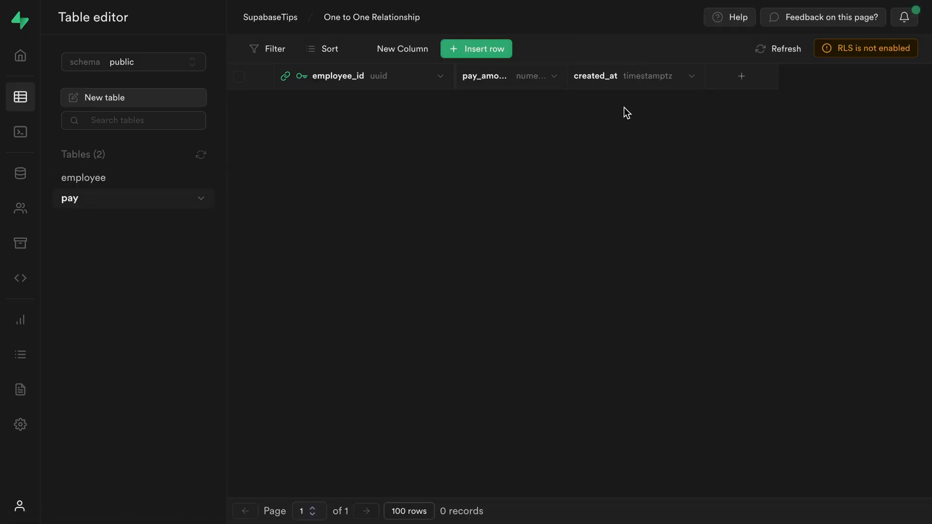
pyautogui.click(476, 48)
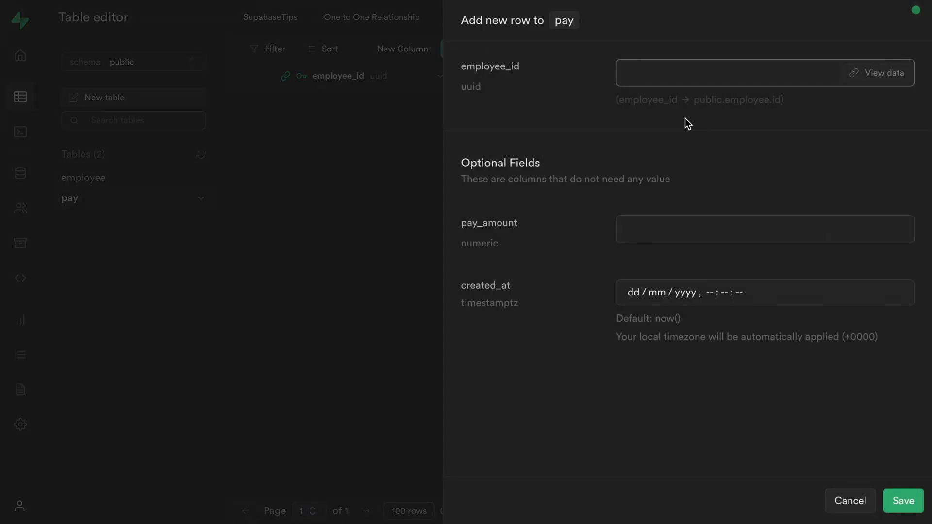
pyautogui.write('573a48d1-4ecb-4011-b65f-551d503e09f4')
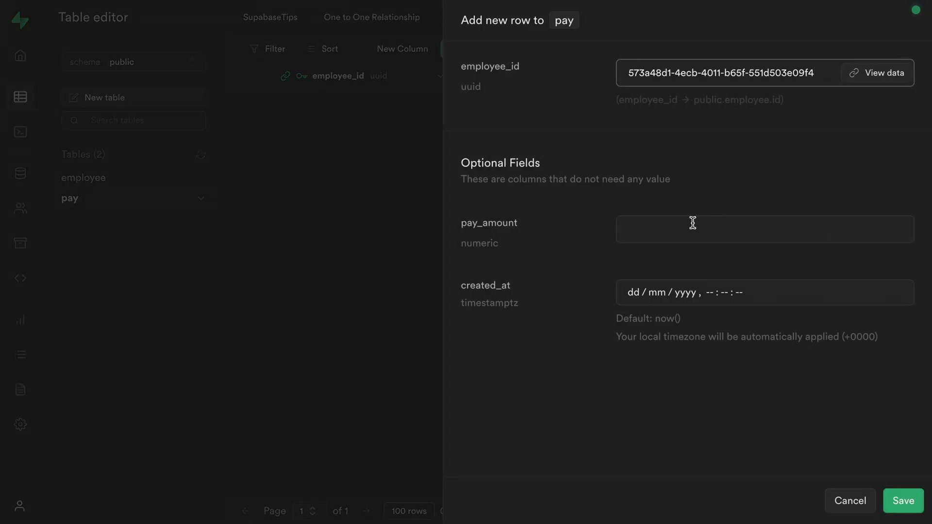
pyautogui.write('12000')
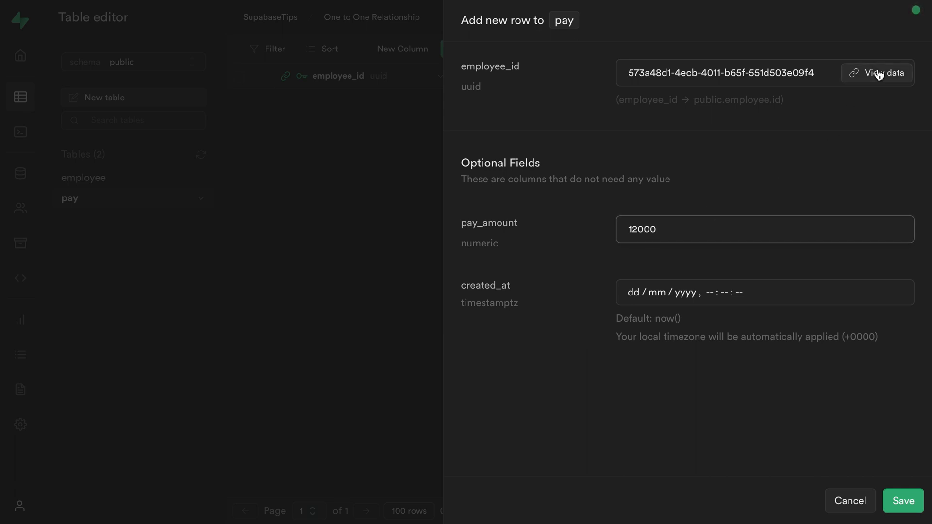
pyautogui.click(880, 73)
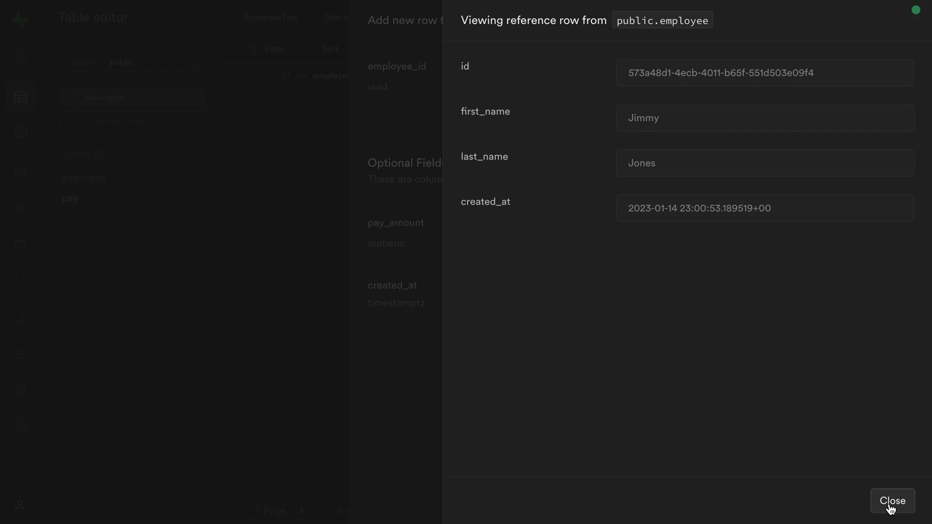